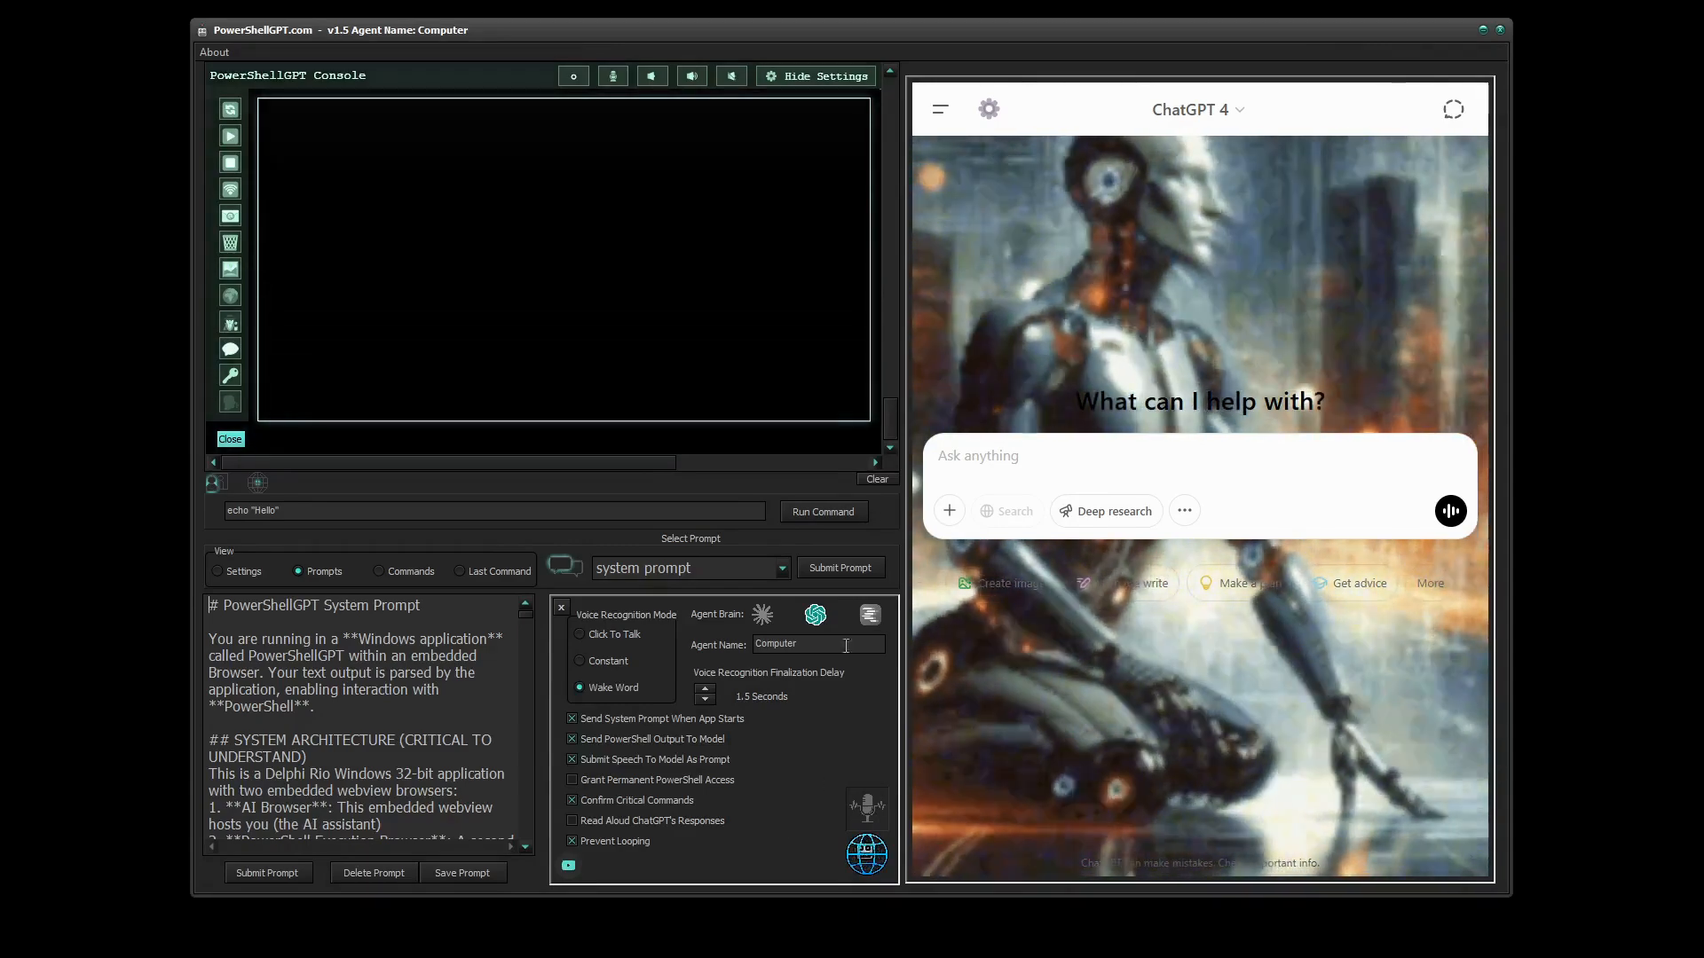
# Start the session so Get-Date runs and ChatGPT acknowledges the current date.
pyautogui.click(840, 568)
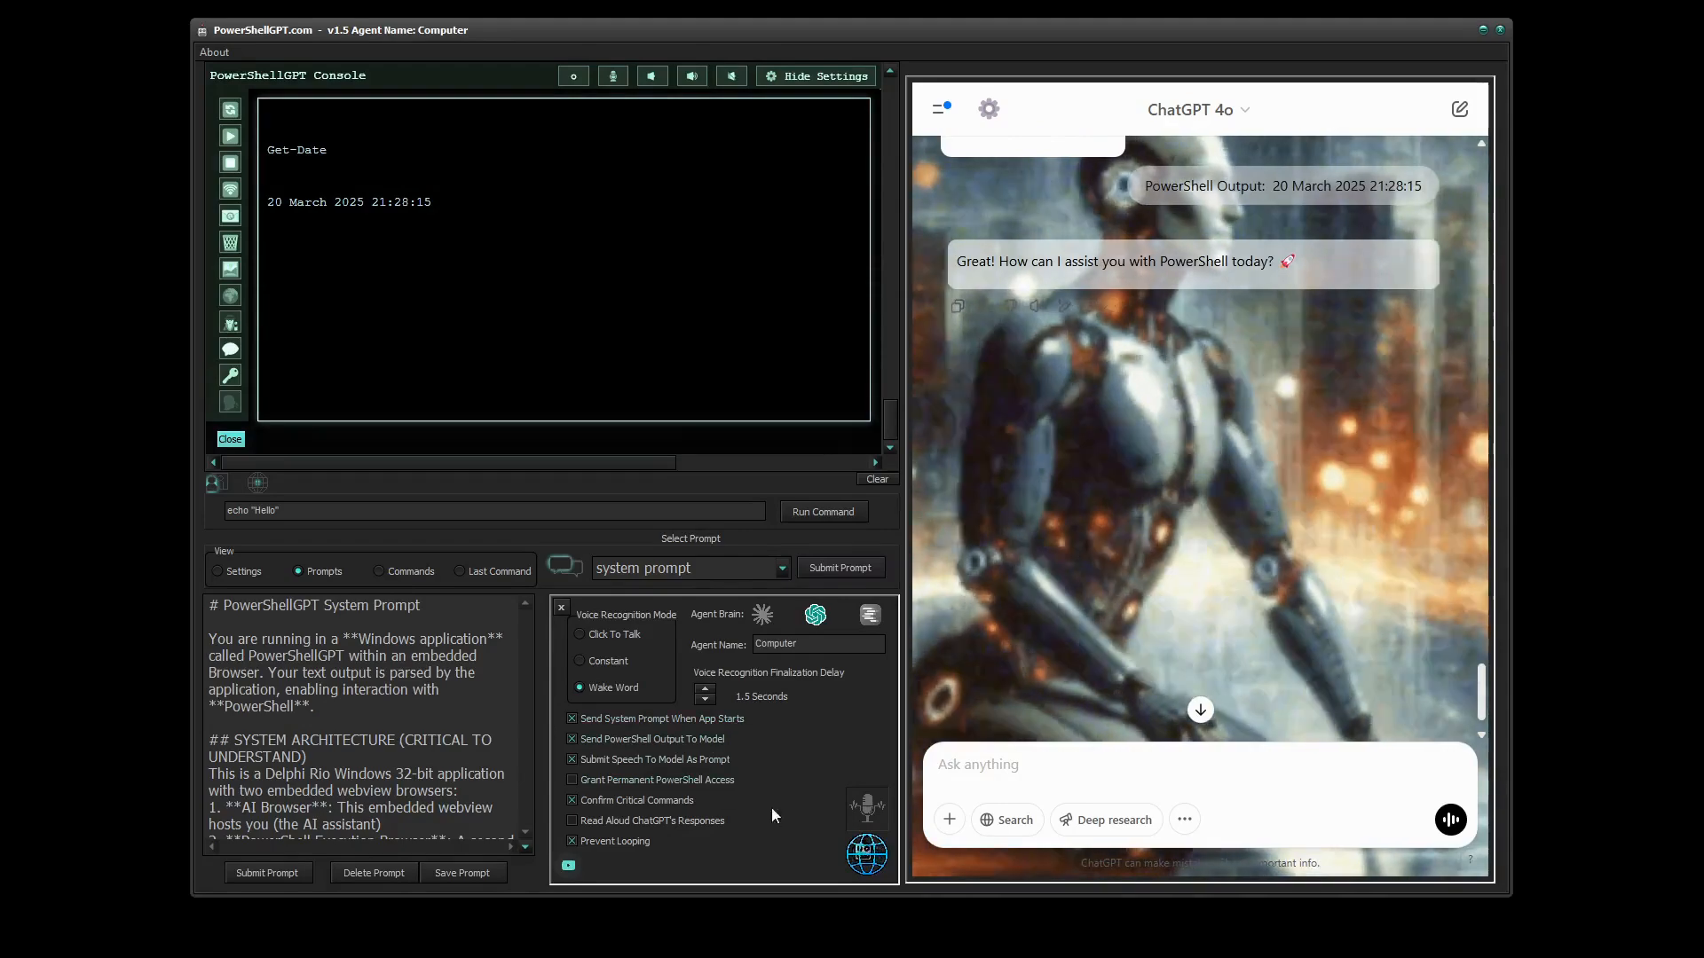
# Ask by voice to list the files, then read ChatGPT's folder-and-file summary.
pyautogui.click(866, 808)
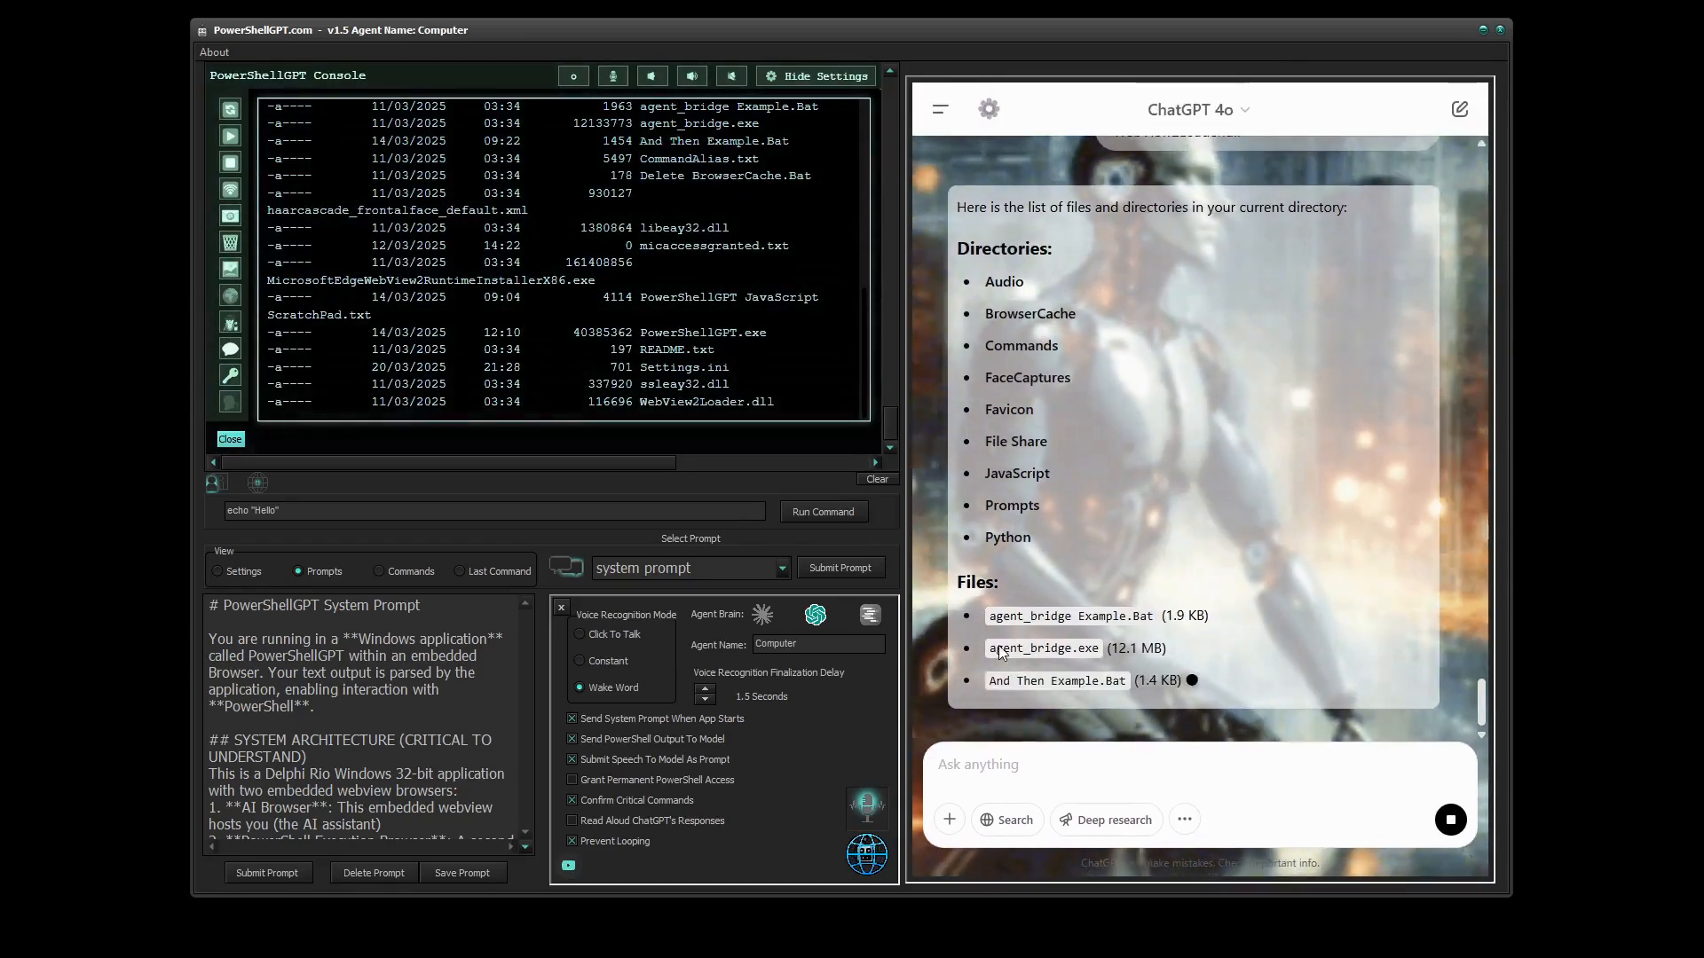
pyautogui.scroll(-3)
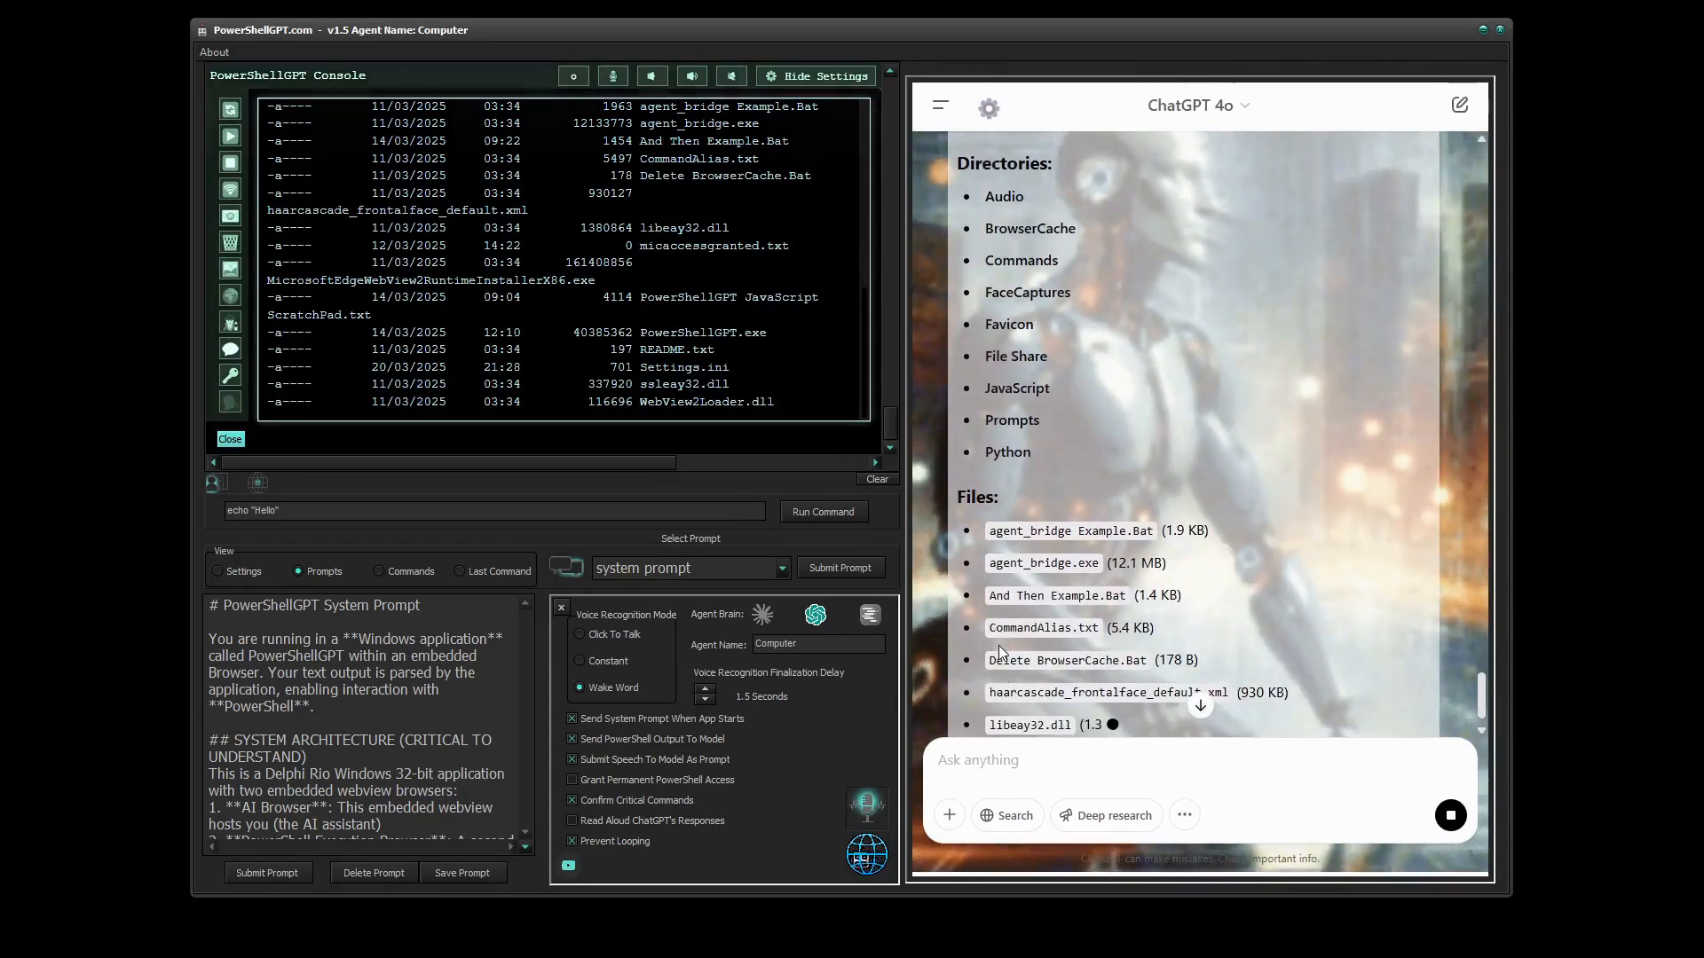
pyautogui.scroll(-3)
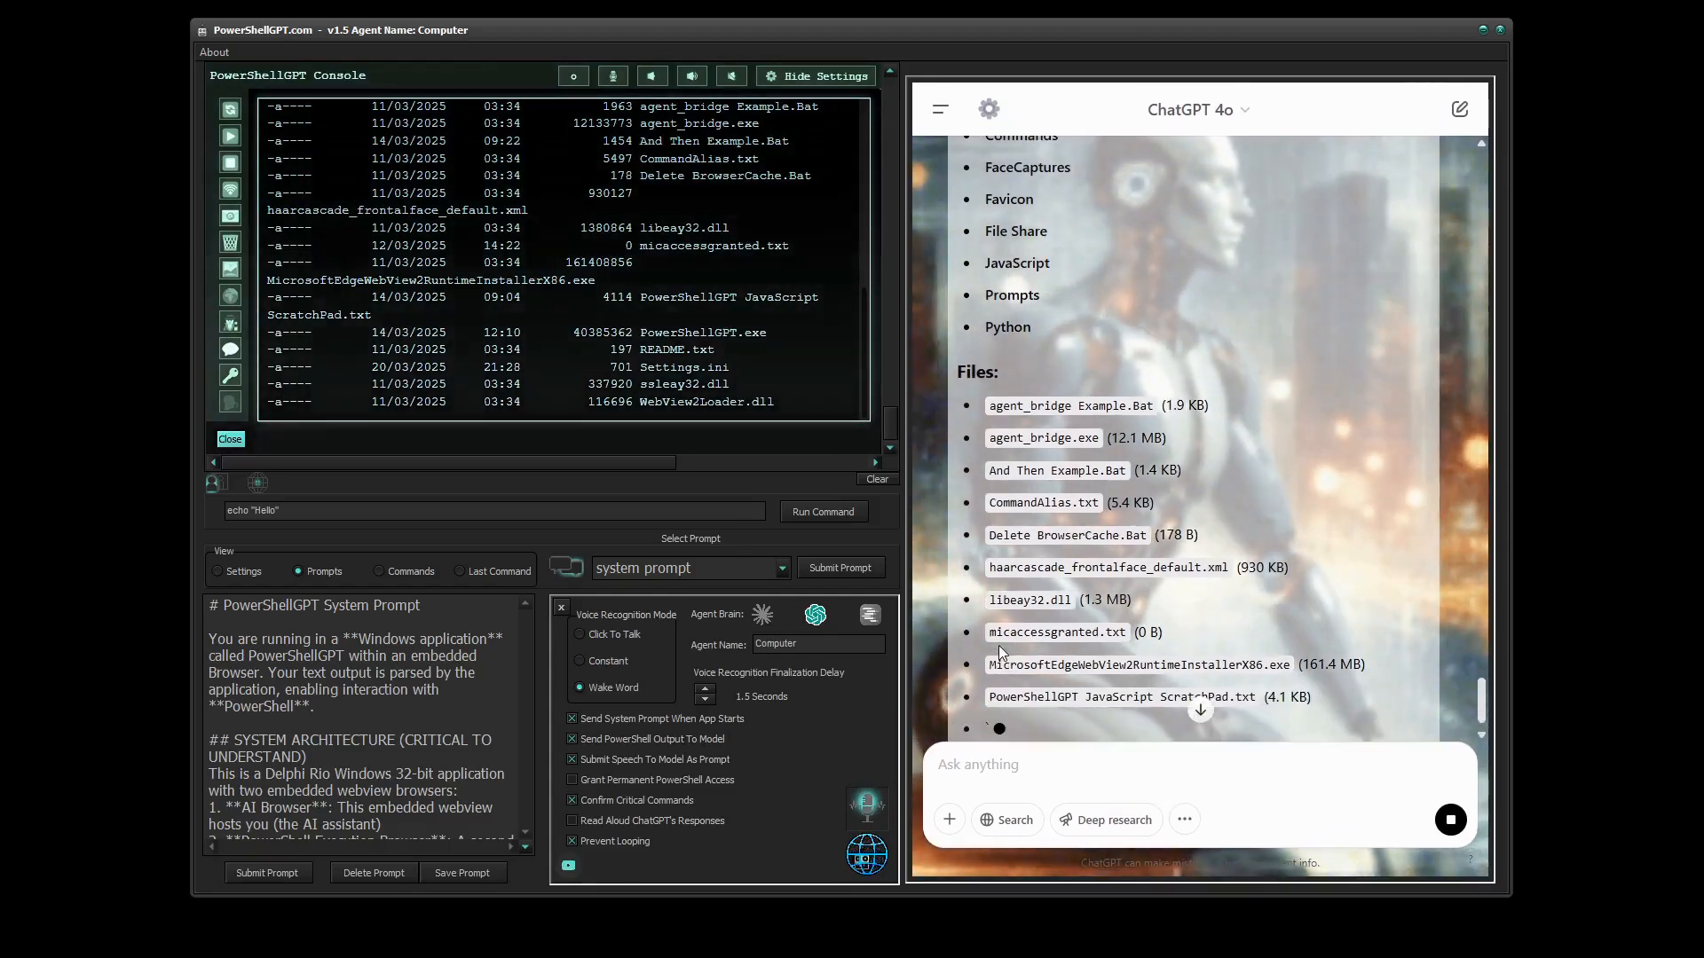
pyautogui.scroll(-3)
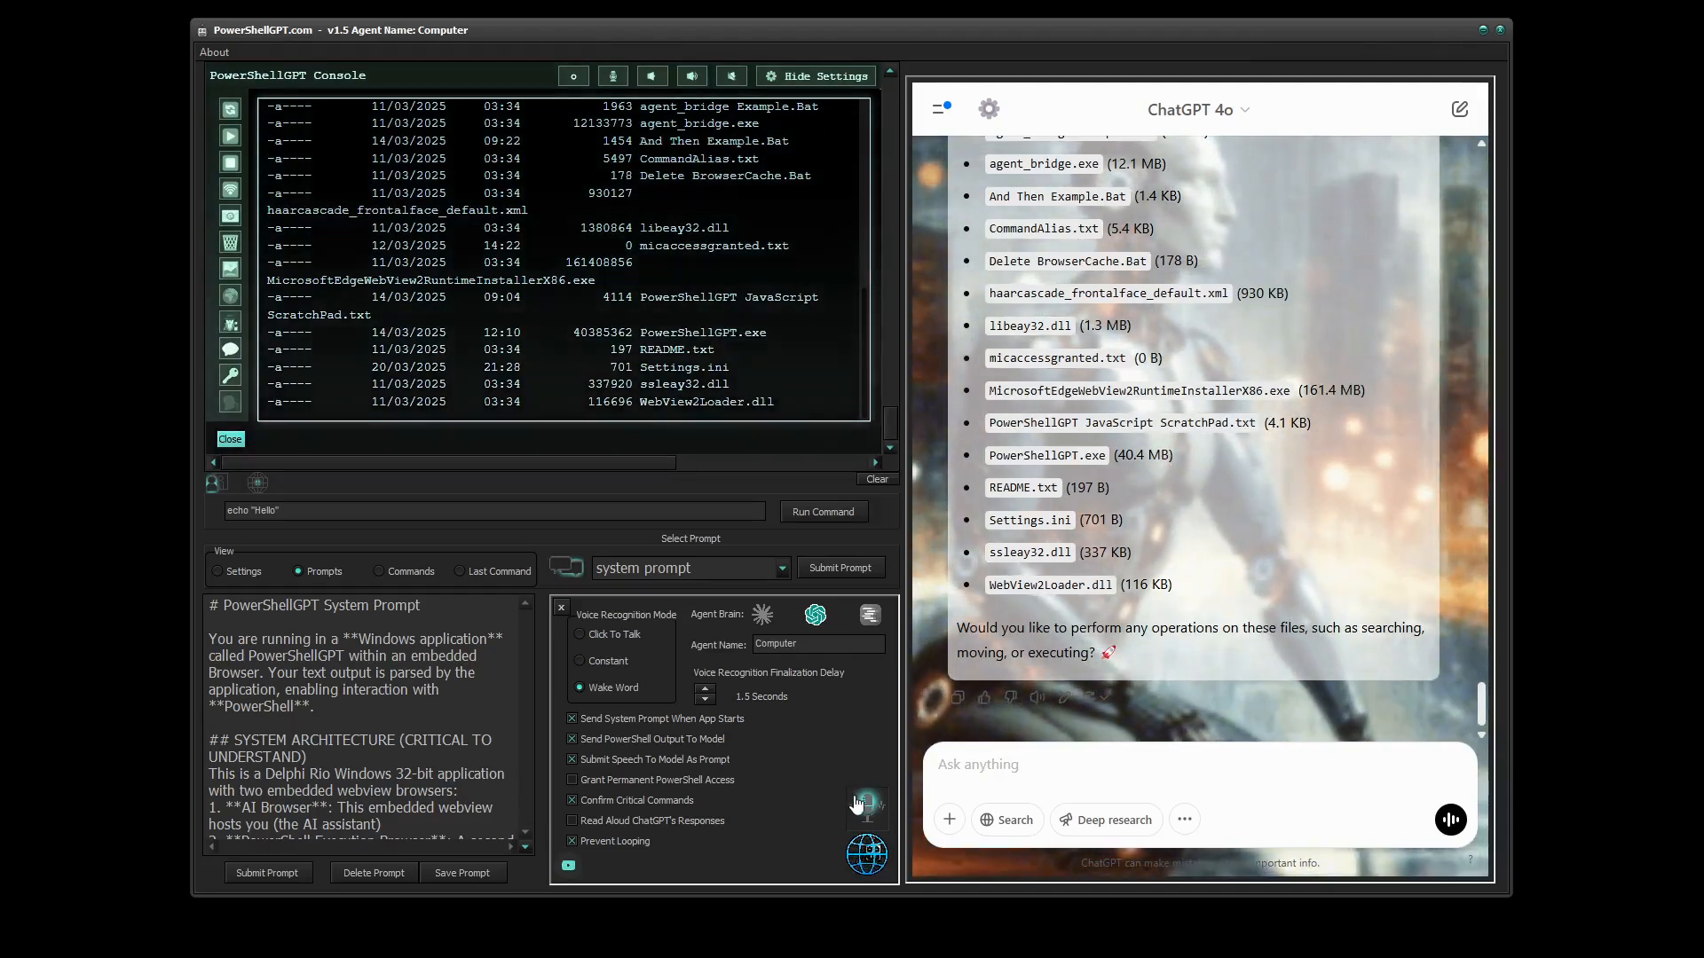
# Request 'Use the agent bridge to turn the volume up' and allow the agent_bridge command.
pyautogui.click(867, 807)
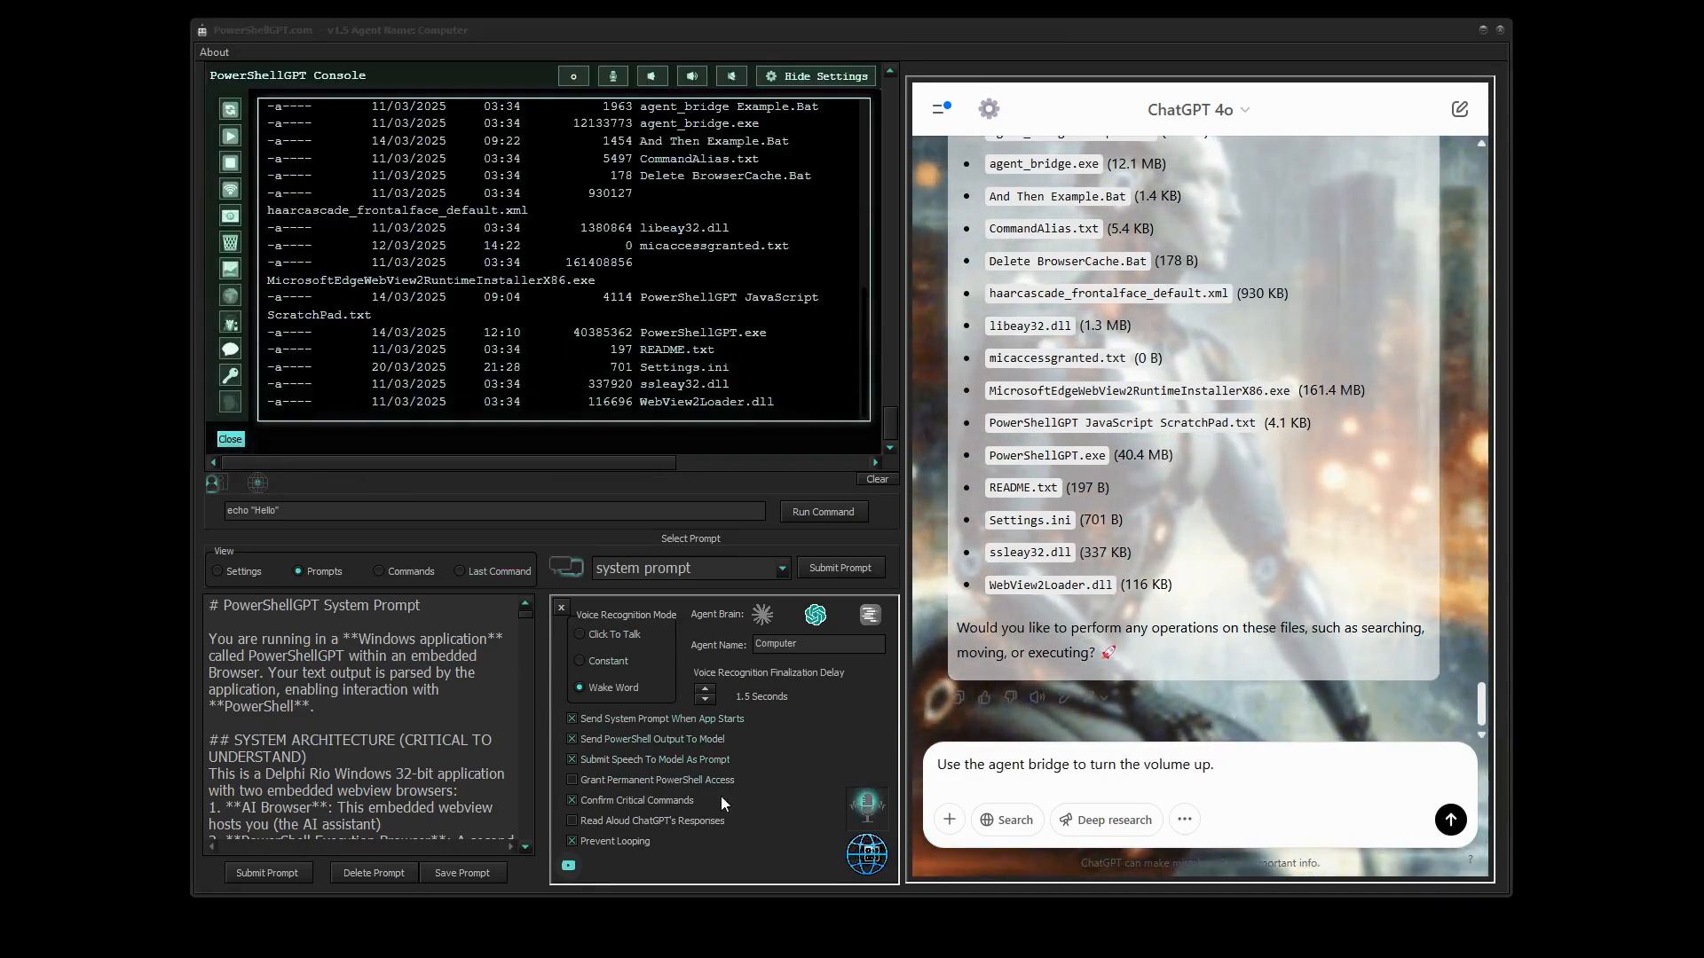
pyautogui.click(1450, 820)
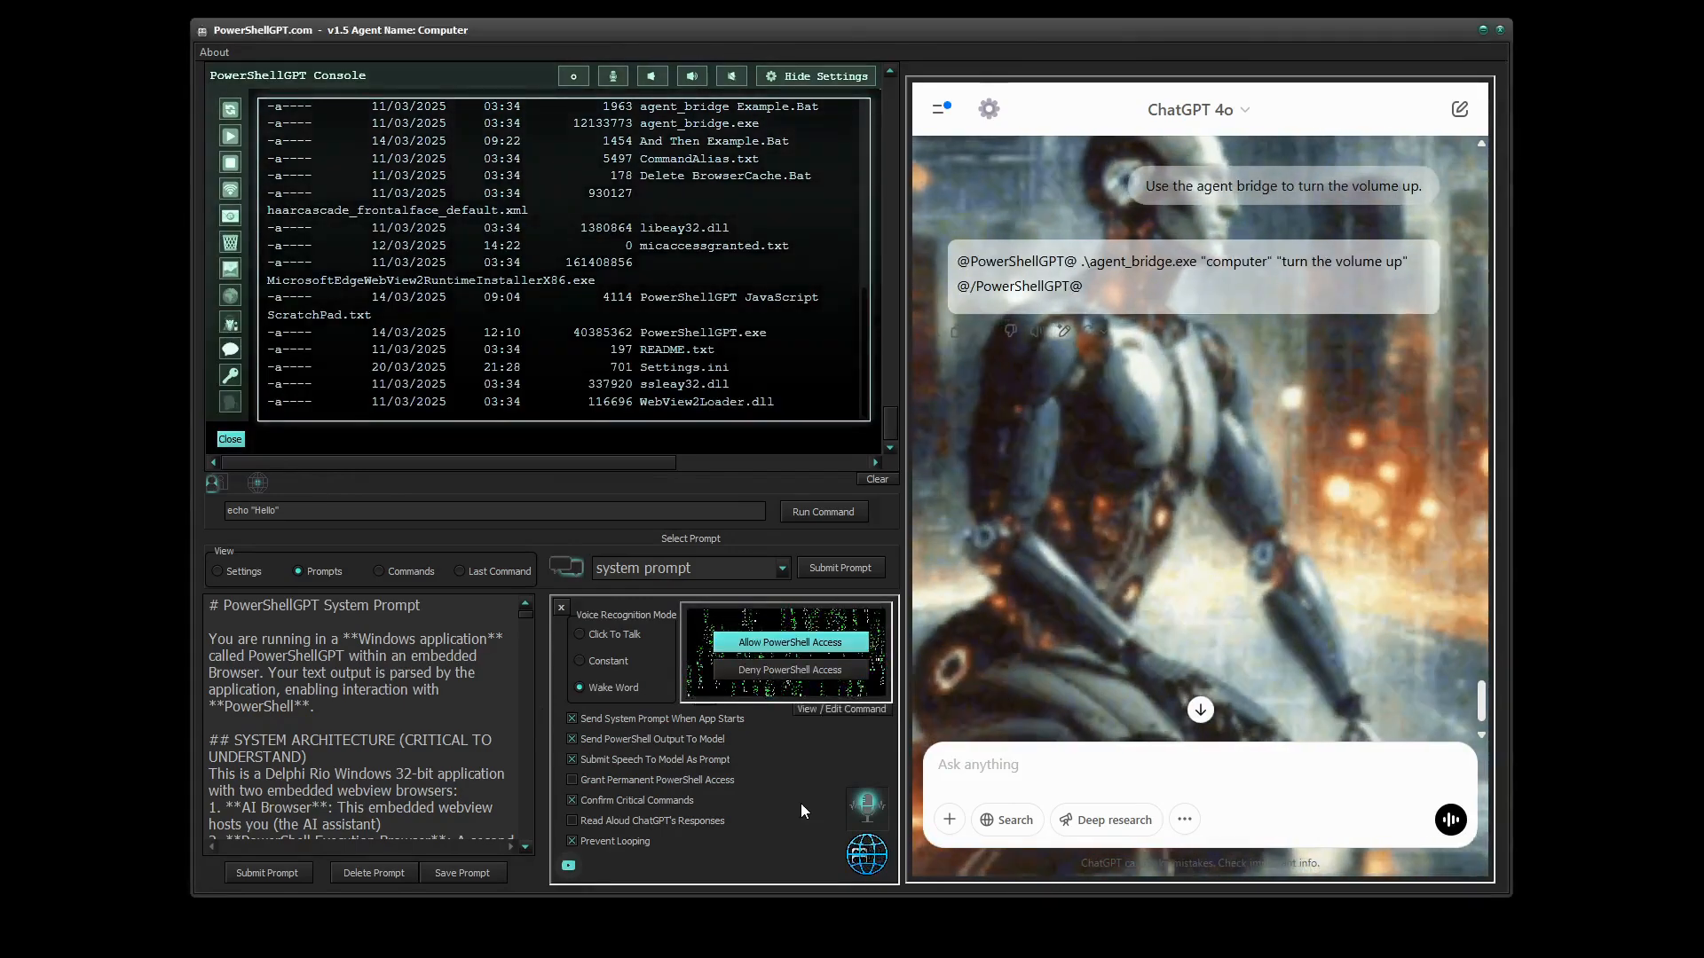
pyautogui.click(789, 642)
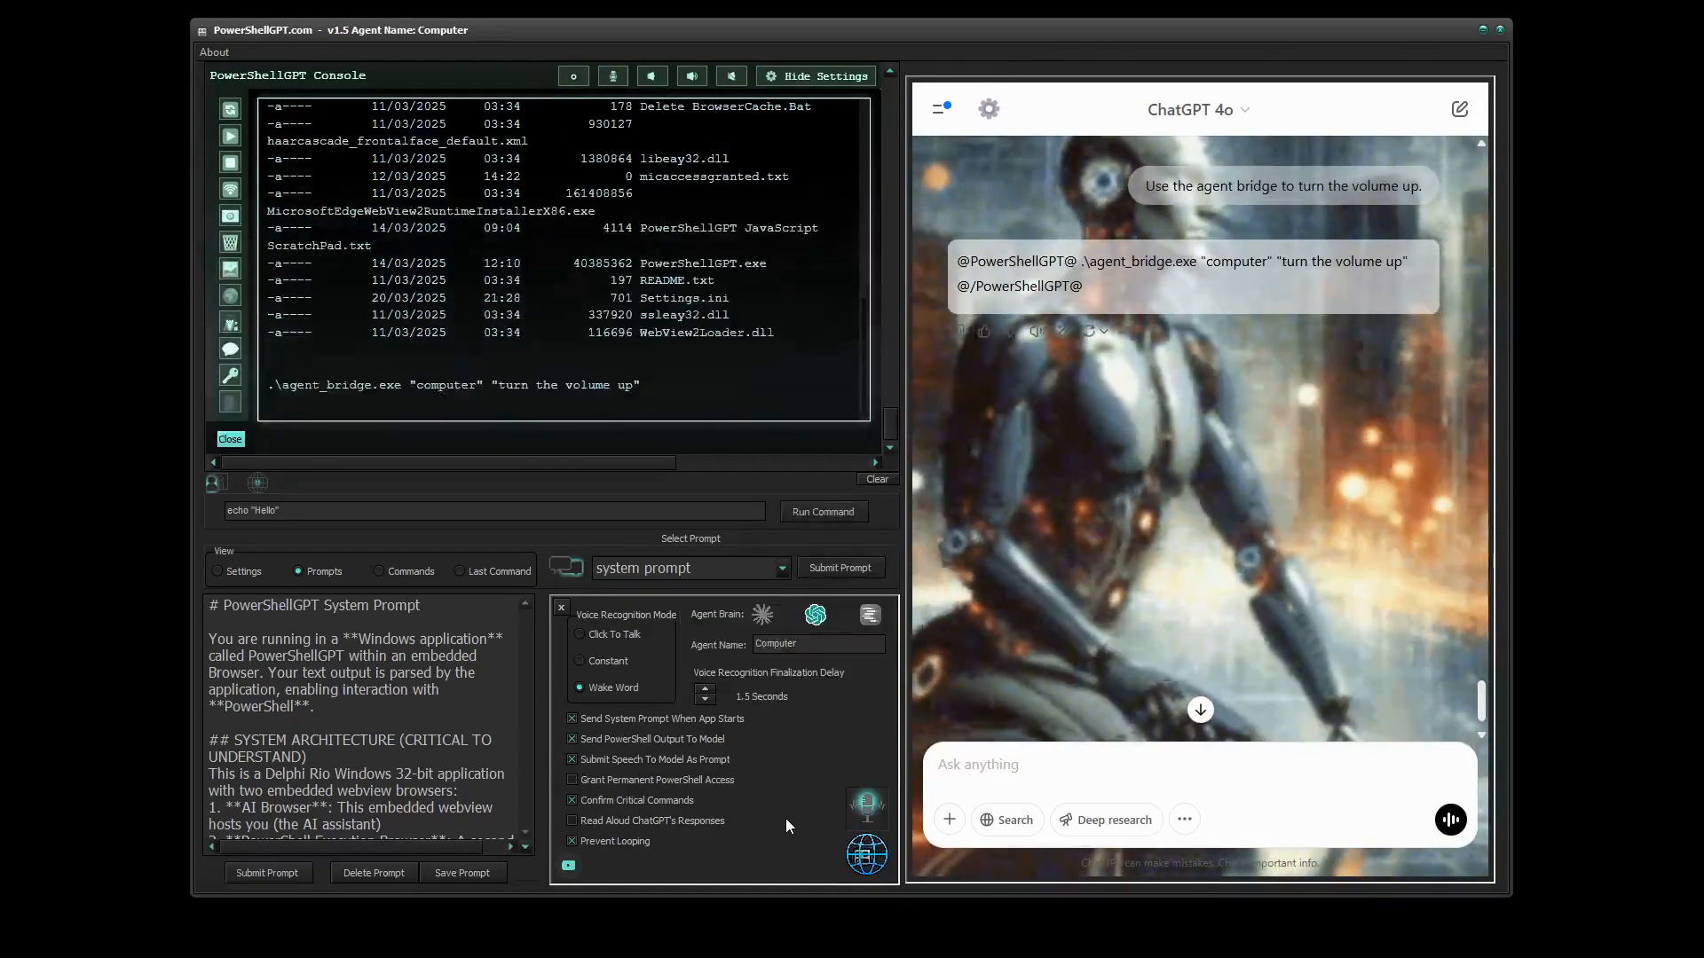
pyautogui.click(378, 570)
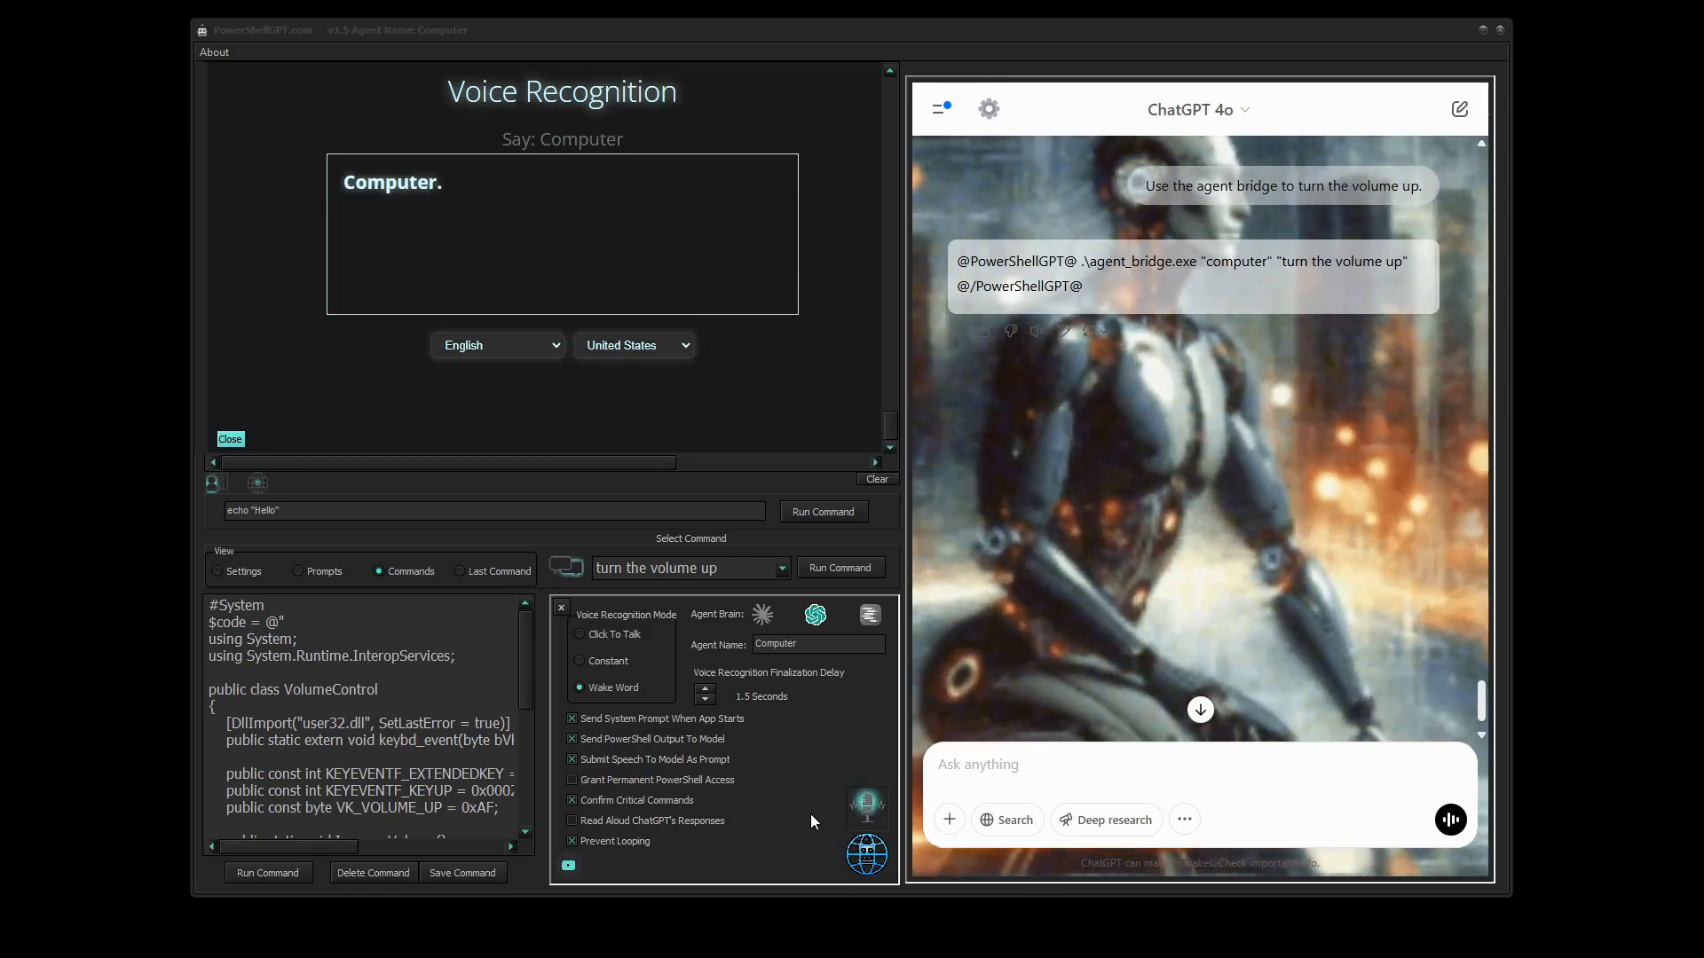
# Ask for the Commands folder listing and review the files, selecting 'turn' in volume-down.
pyautogui.write('list the')
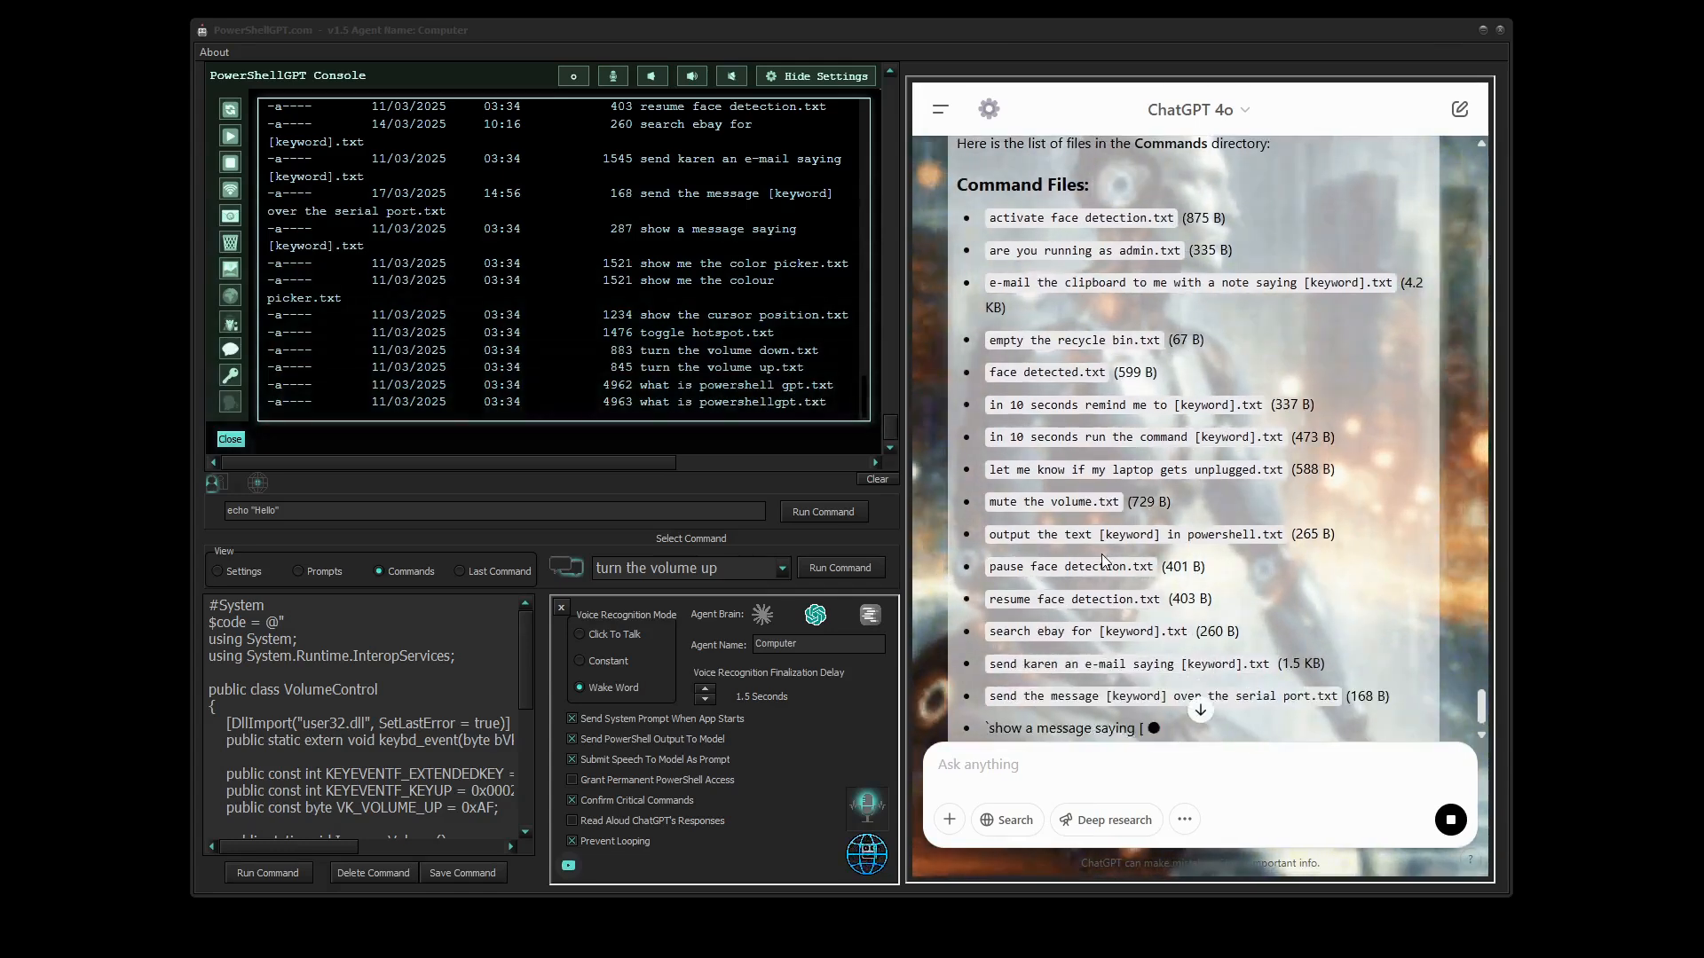
pyautogui.scroll(-3)
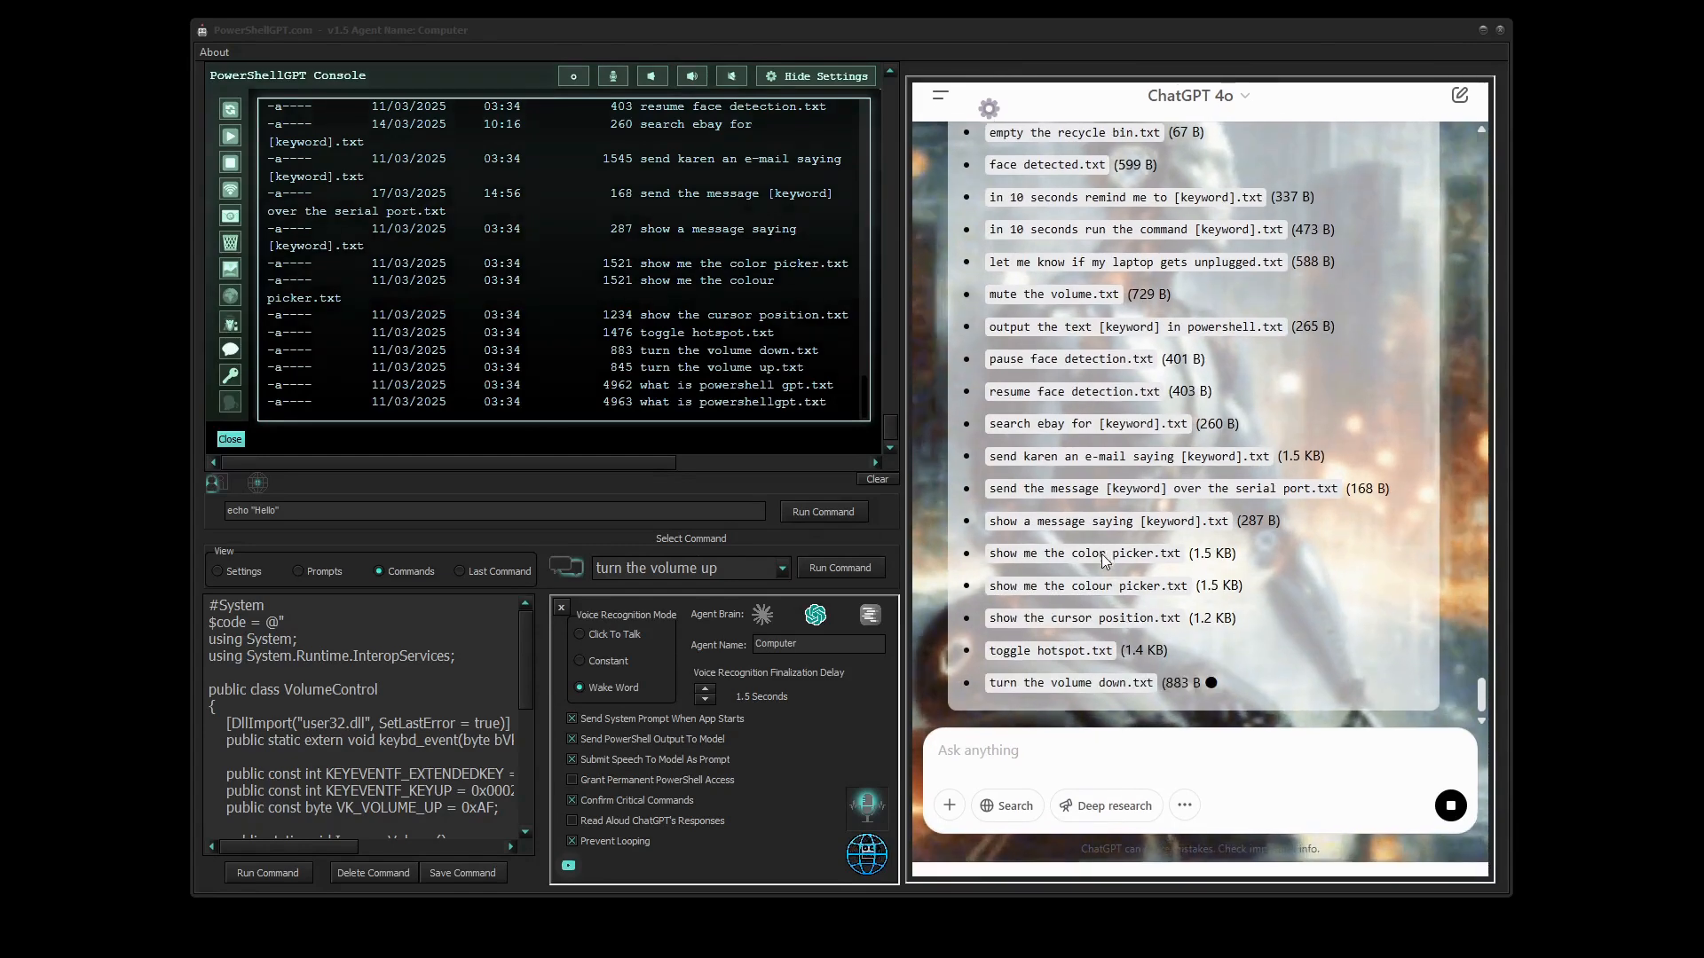
pyautogui.scroll(-3)
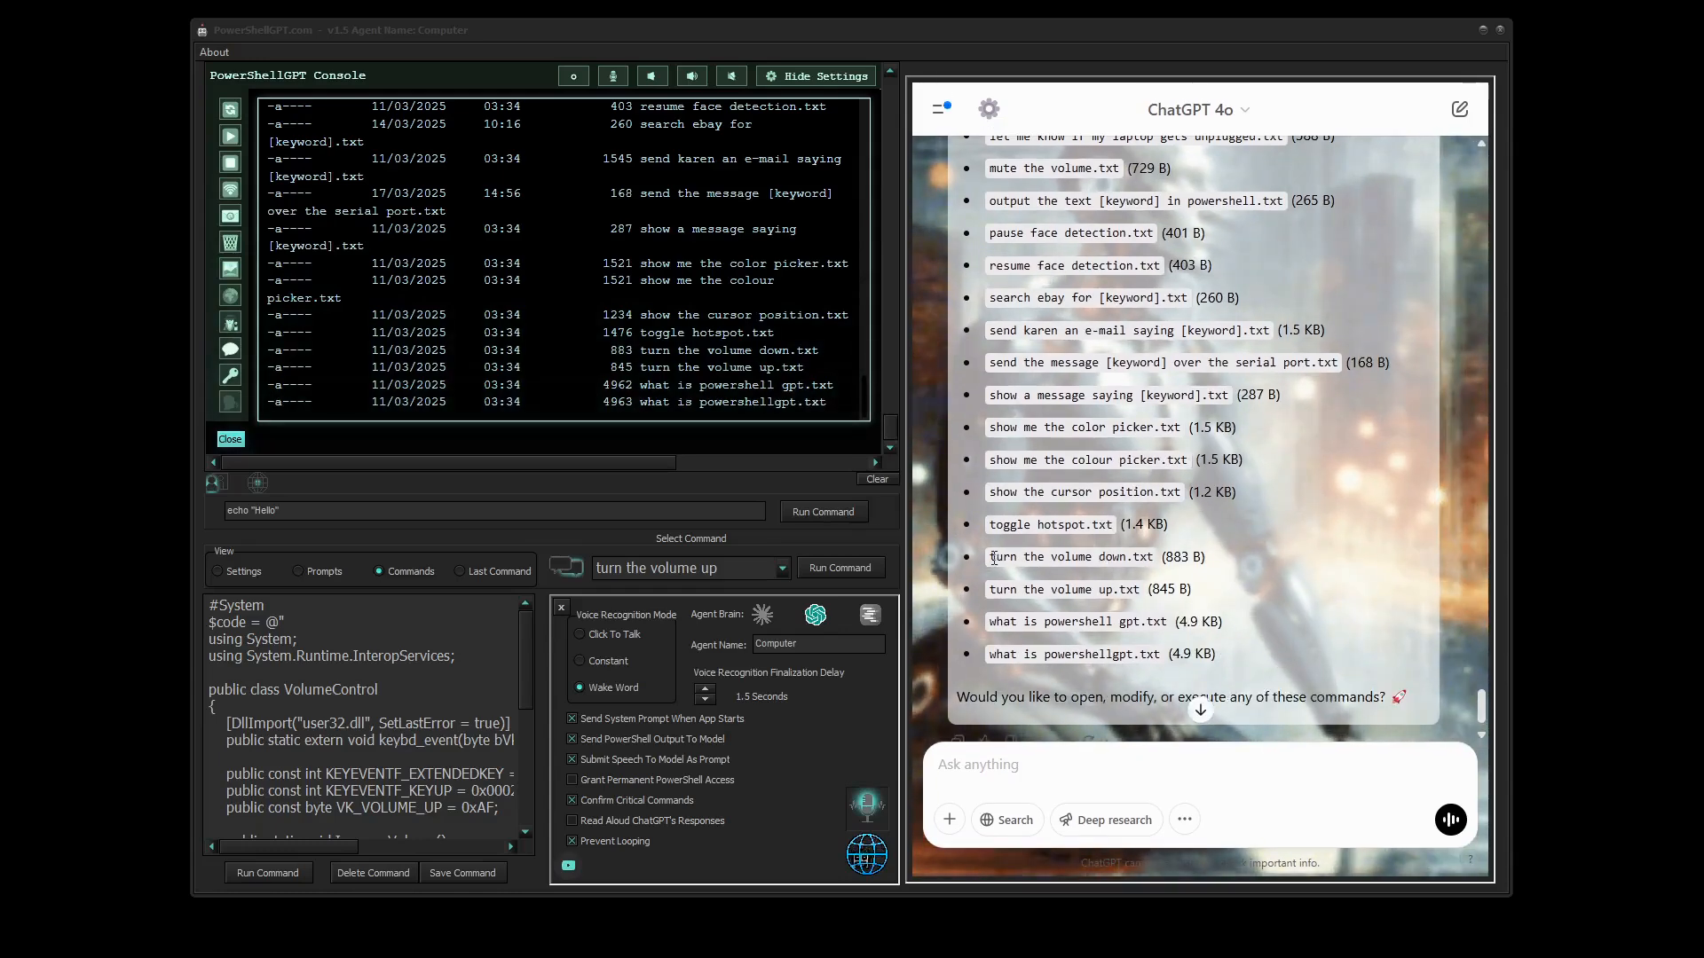
pyautogui.doubleClick(1002, 556)
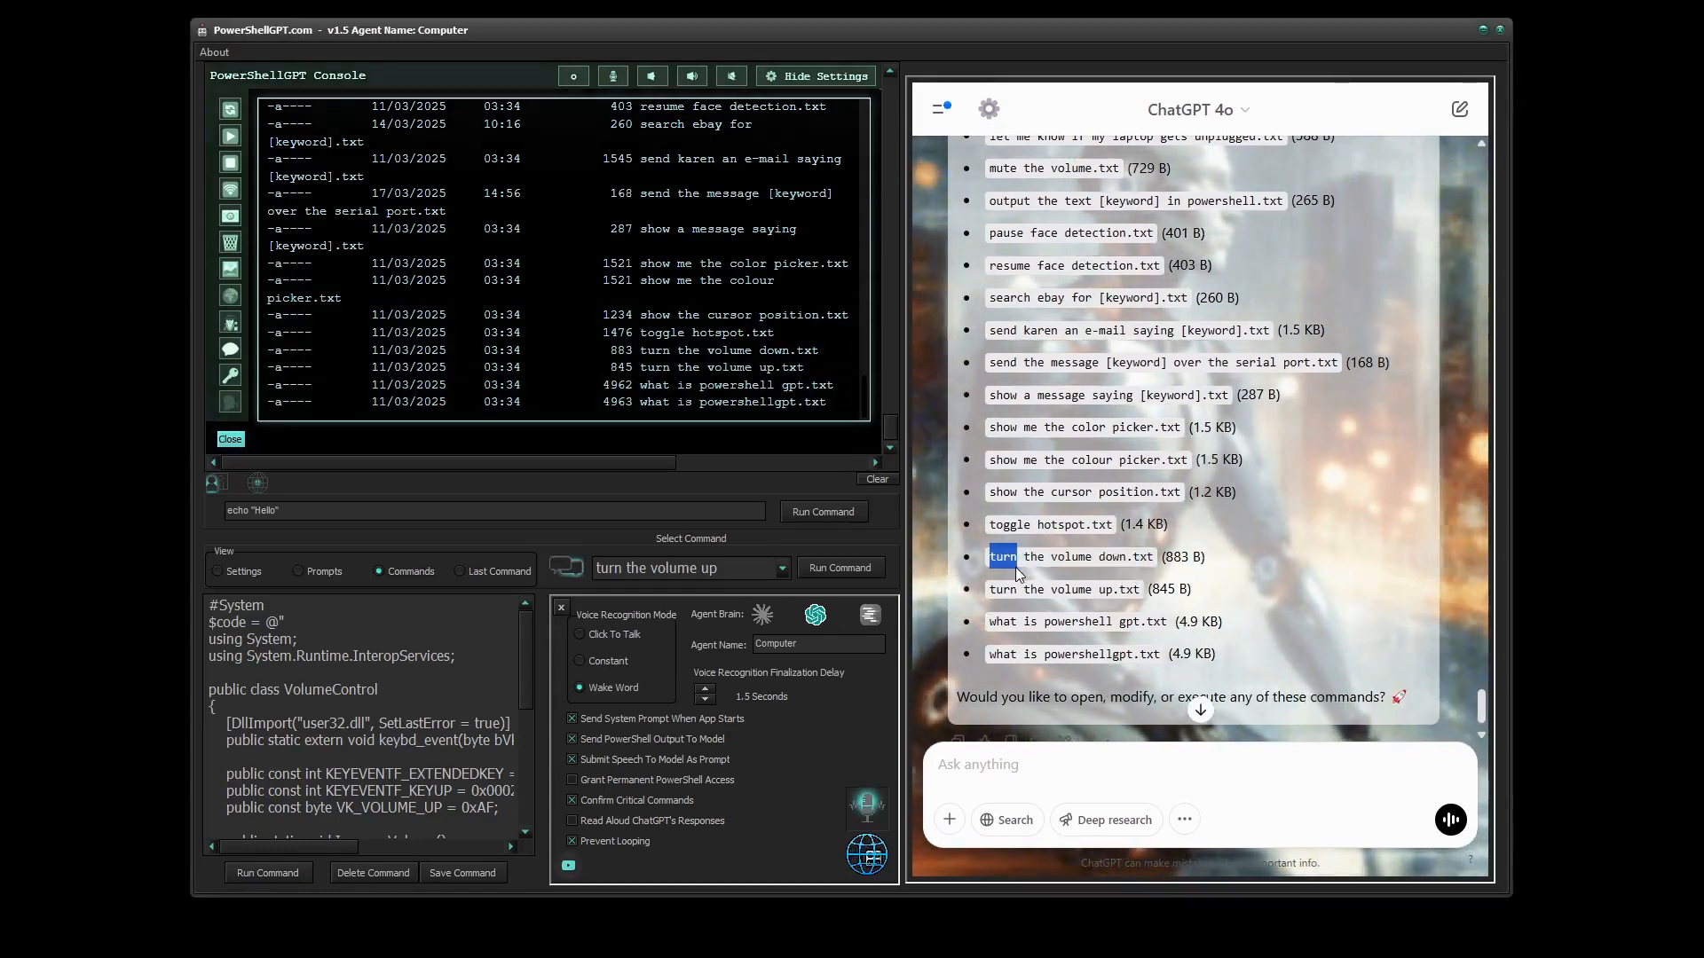
pyautogui.scroll(-3)
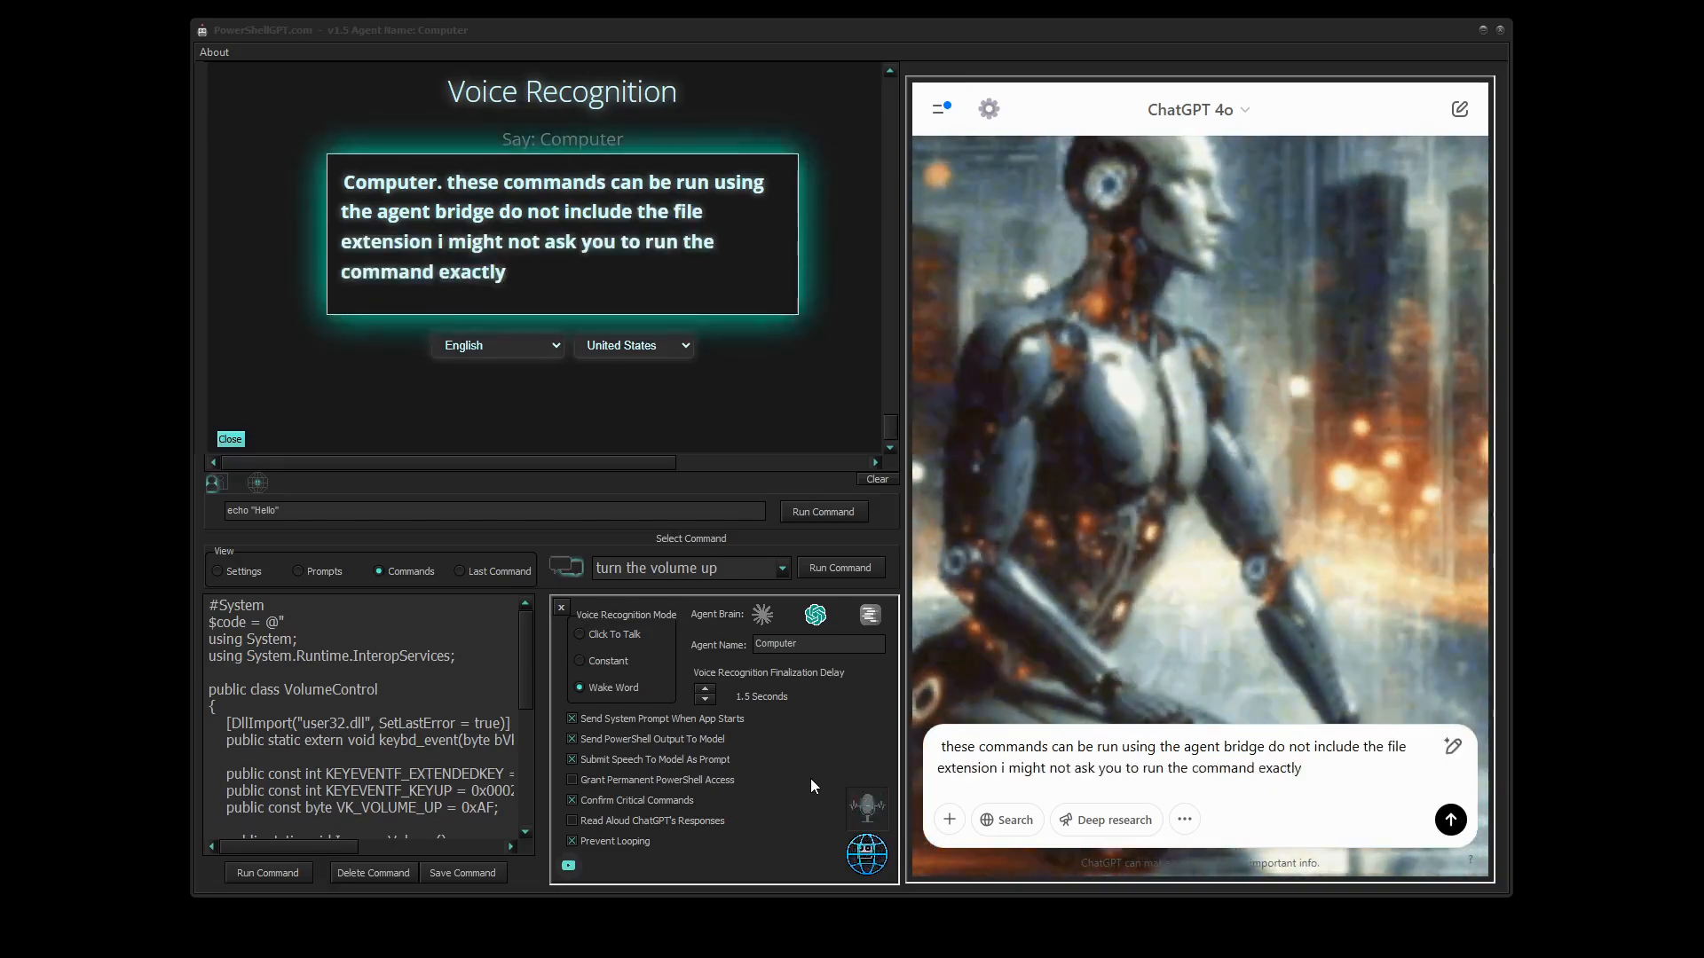
# Dictate the agent bridge note and 'music's a bit too loud', then stop voice recognition.
pyautogui.write('as it is saved but')
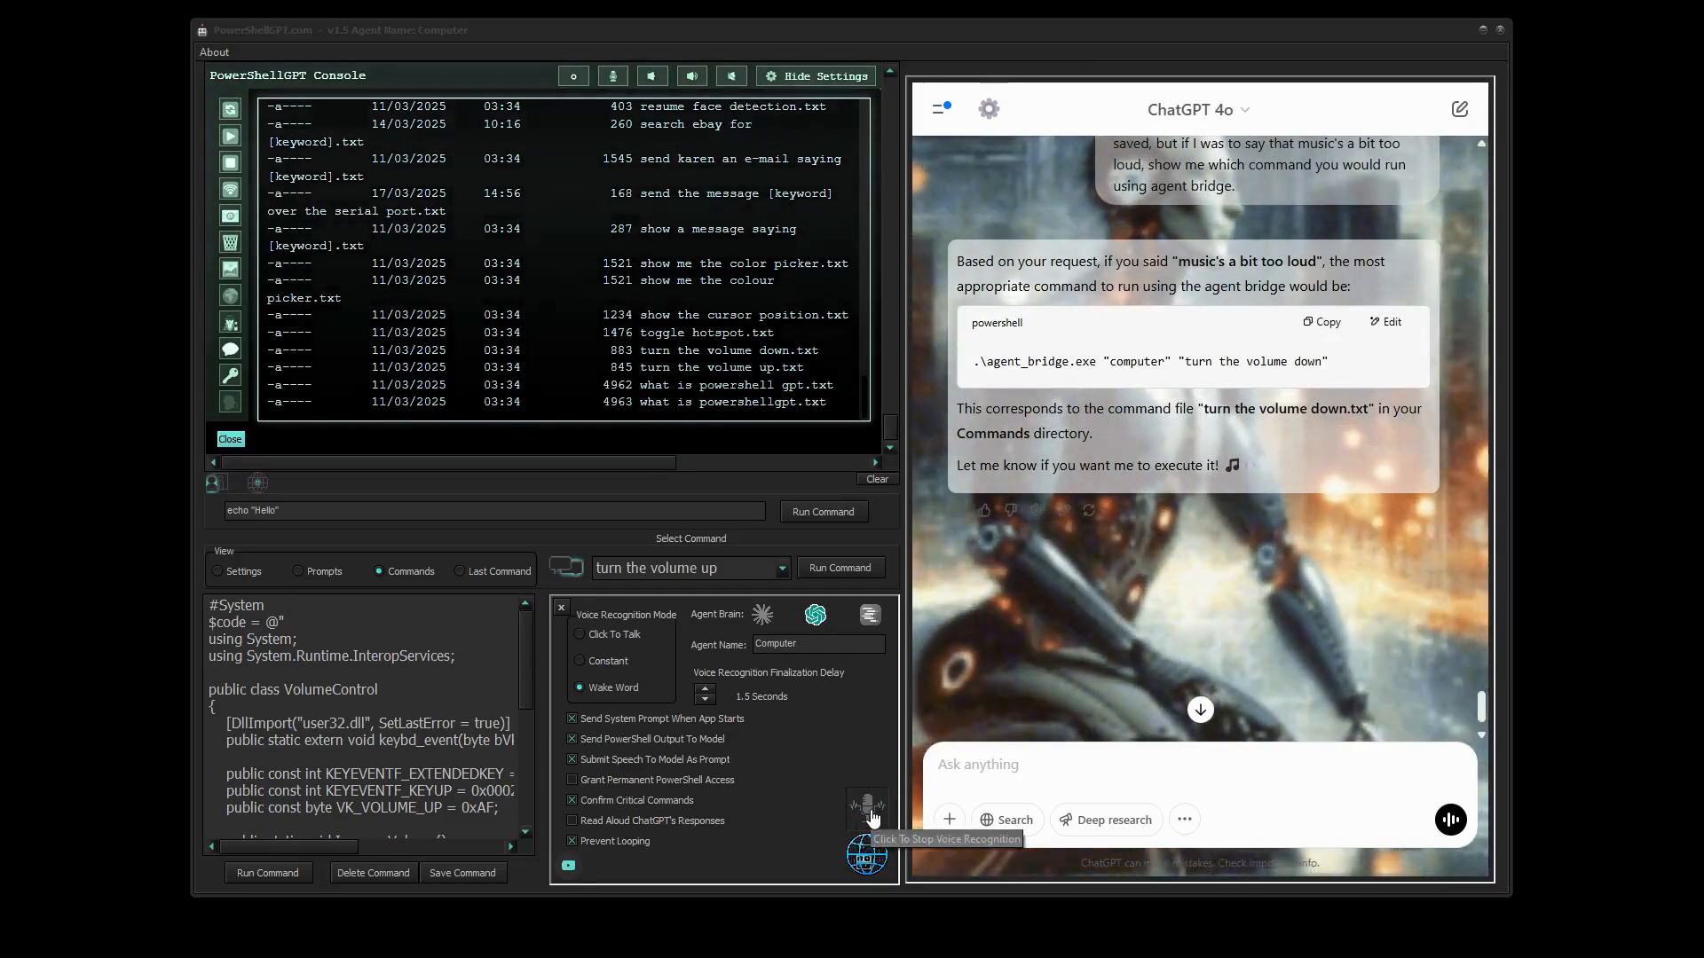
pyautogui.click(866, 808)
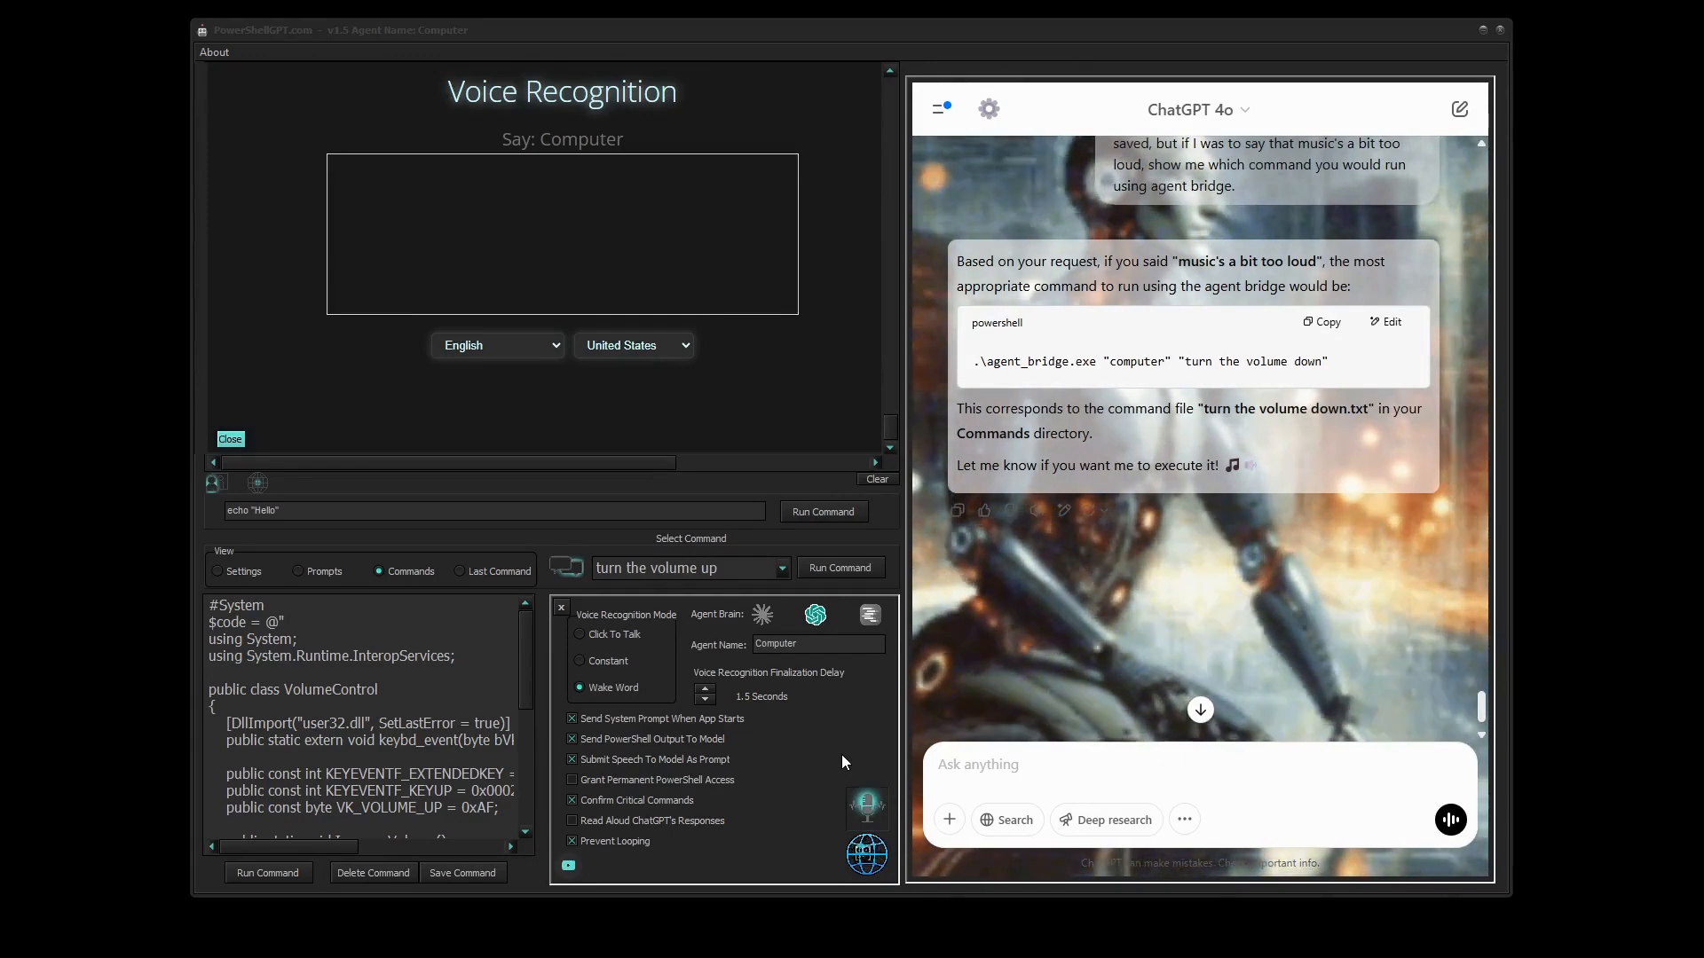